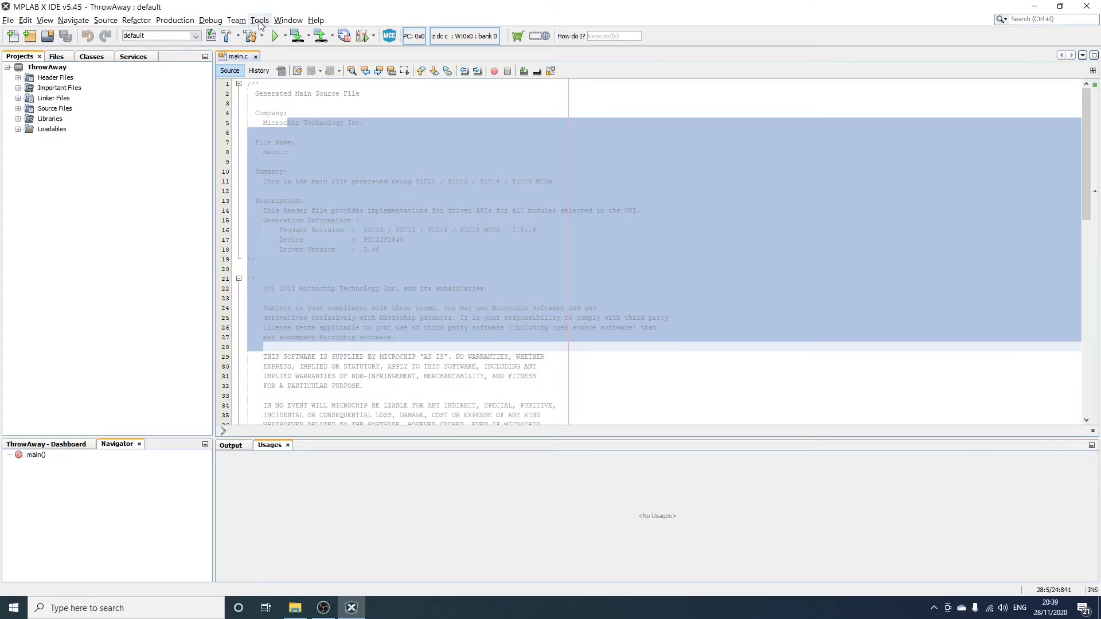
Set the editor font to Monospaced size 18 under Tools > Options > Fonts & Colors
{"action": "left_click", "coordinate": [259, 19]}
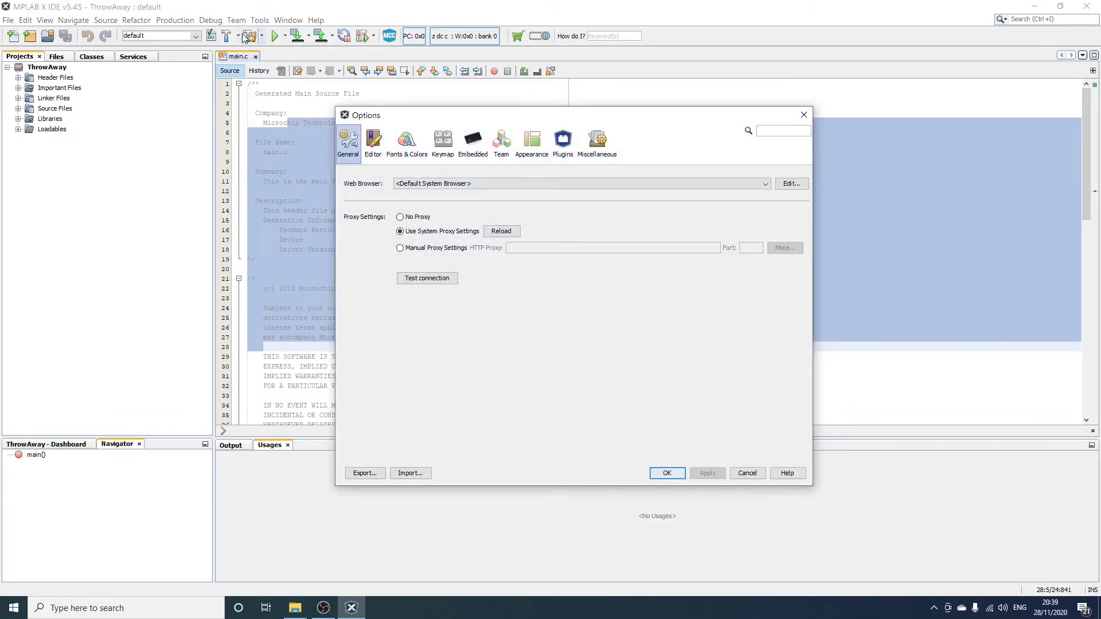
{"action": "left_click", "coordinate": [406, 141]}
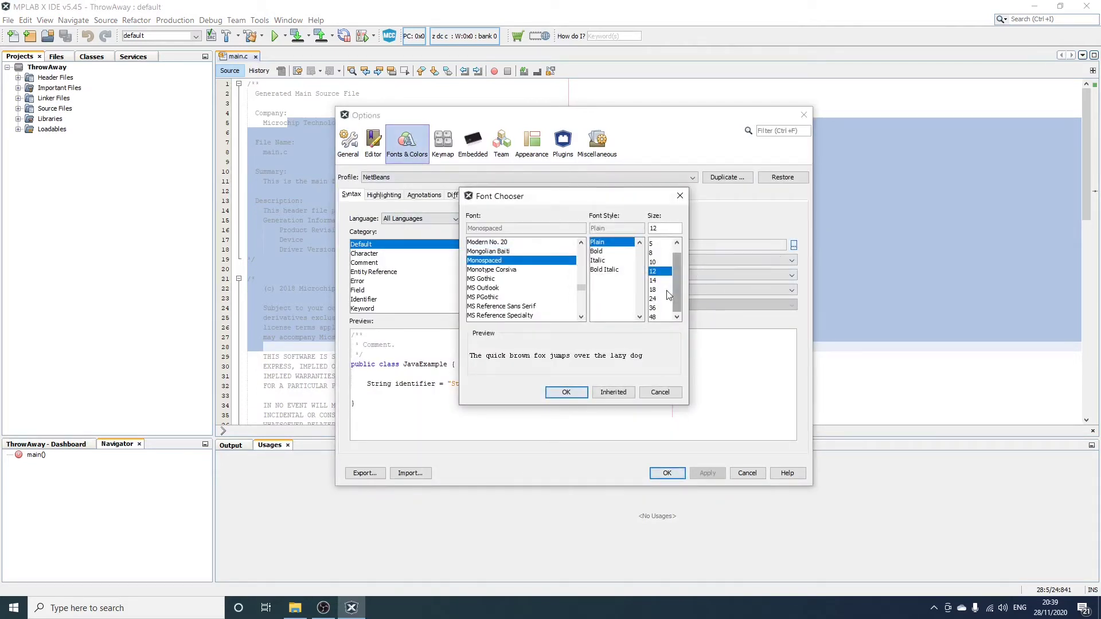
{"action": "left_click", "coordinate": [565, 391]}
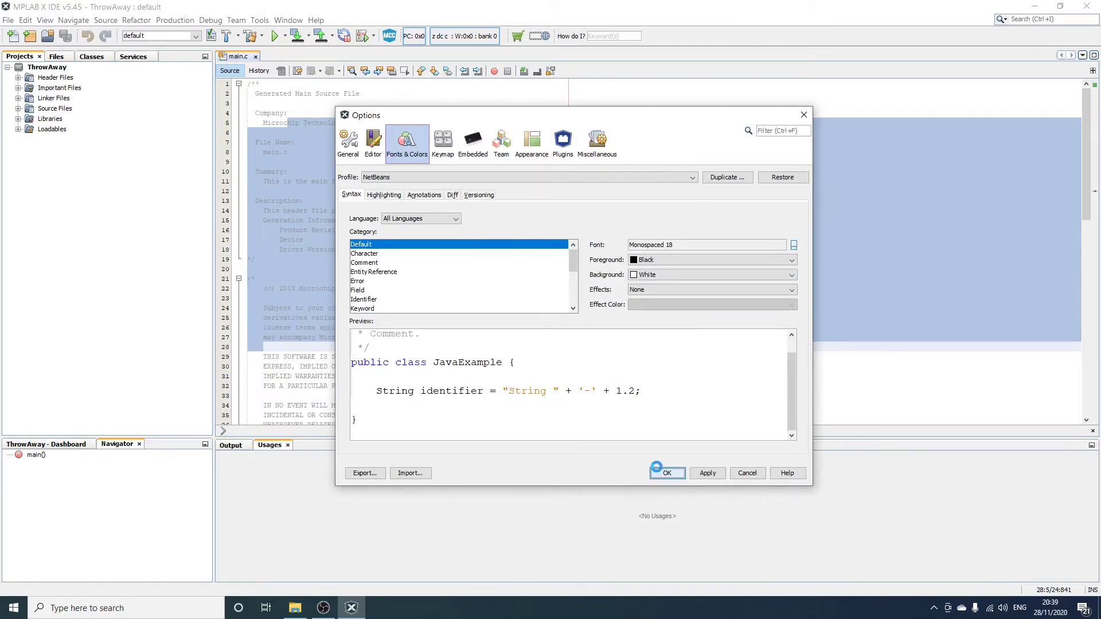
{"action": "left_click", "coordinate": [666, 473]}
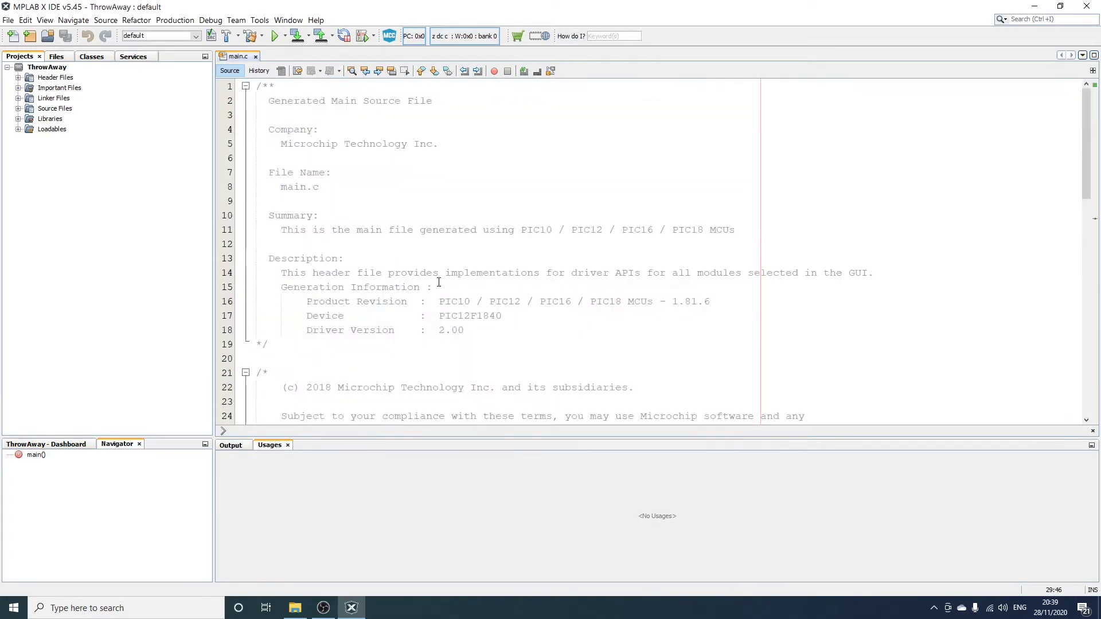
{"action": "scroll", "scroll_direction": "down", "scroll_amount": 3}
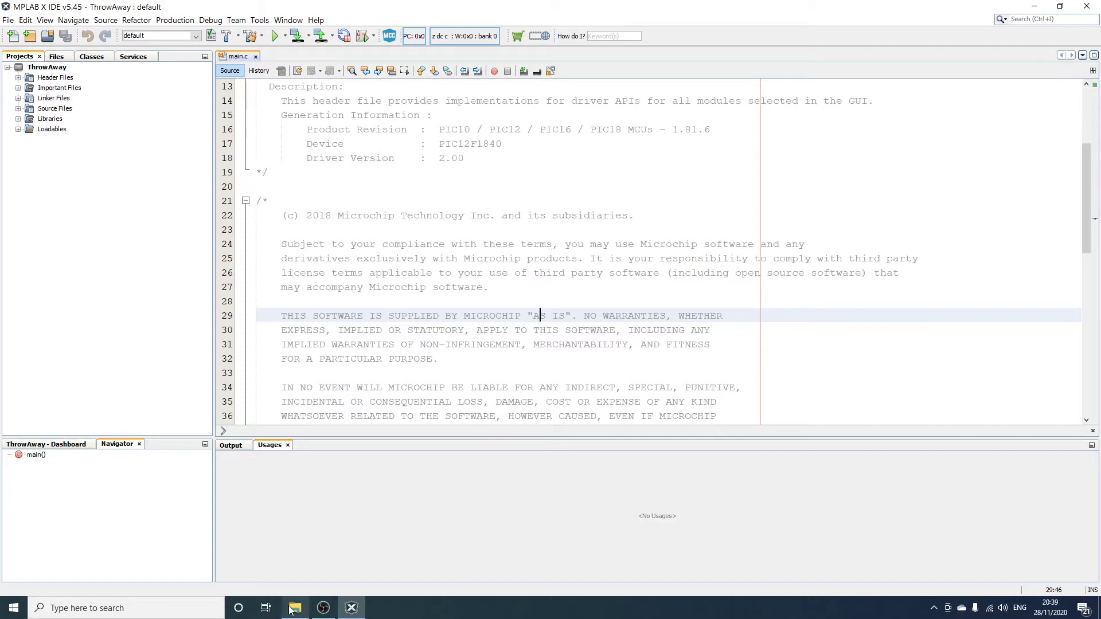
{"action": "left_click", "coordinate": [294, 608]}
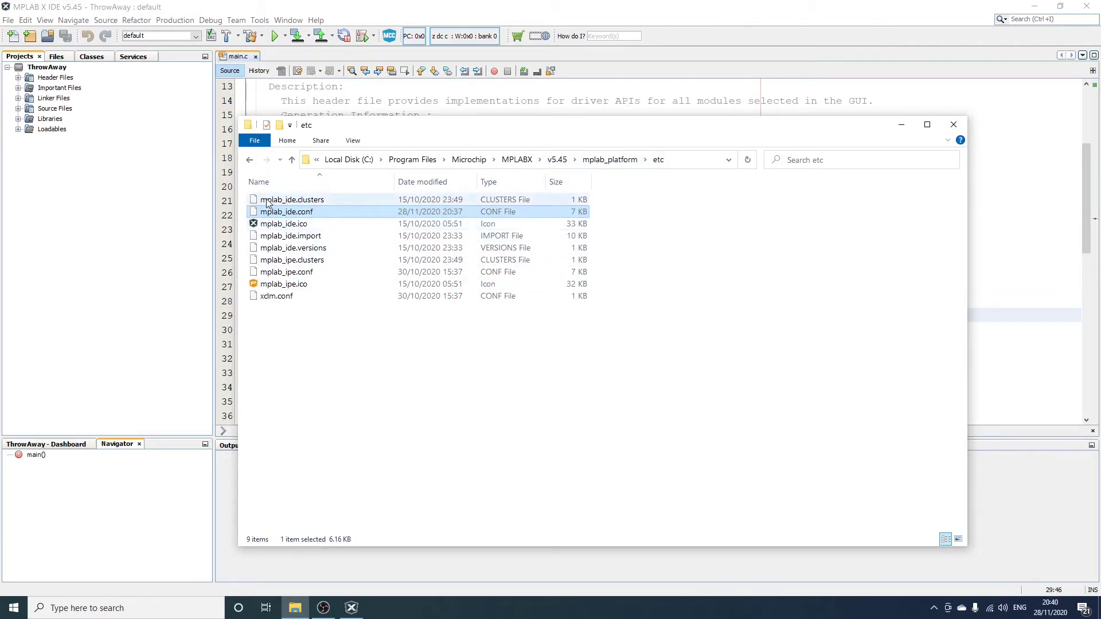
{"action": "mouse_move", "coordinate": [285, 211]}
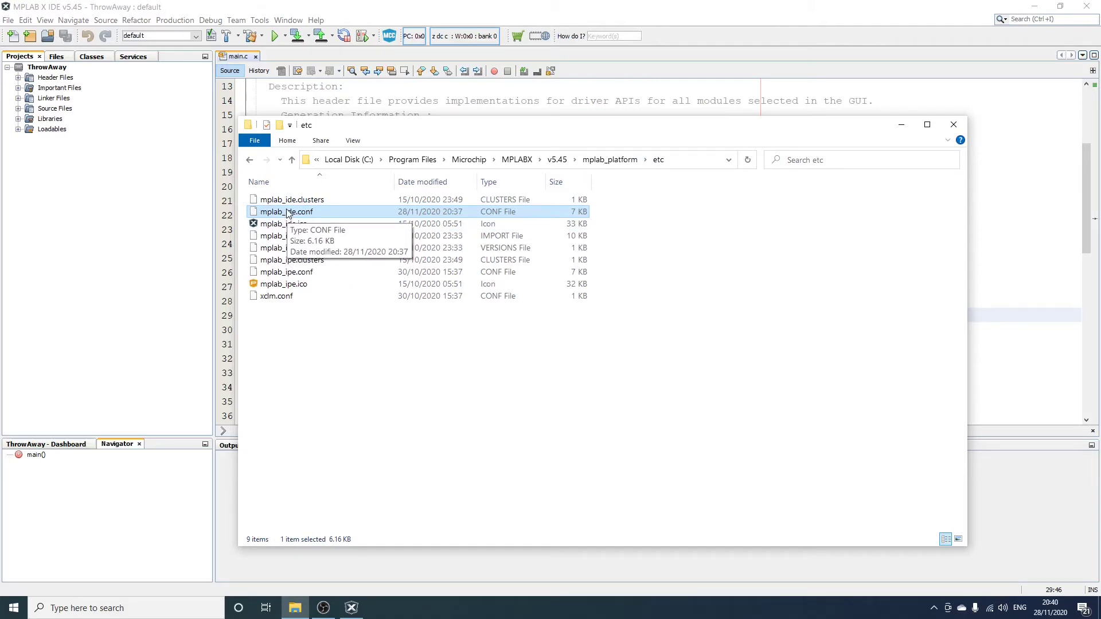
{"action": "mouse_move", "coordinate": [292, 247]}
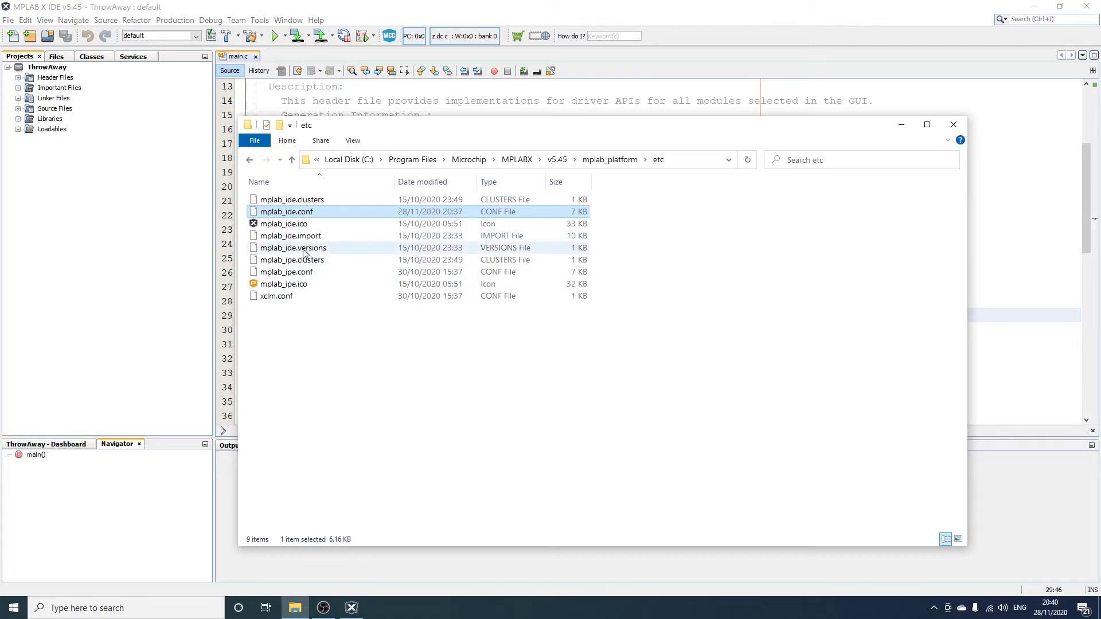
Bring up the open-with options for mplab_ide.conf in the mplab_platform etc folder
{"action": "right_click", "coordinate": [284, 211]}
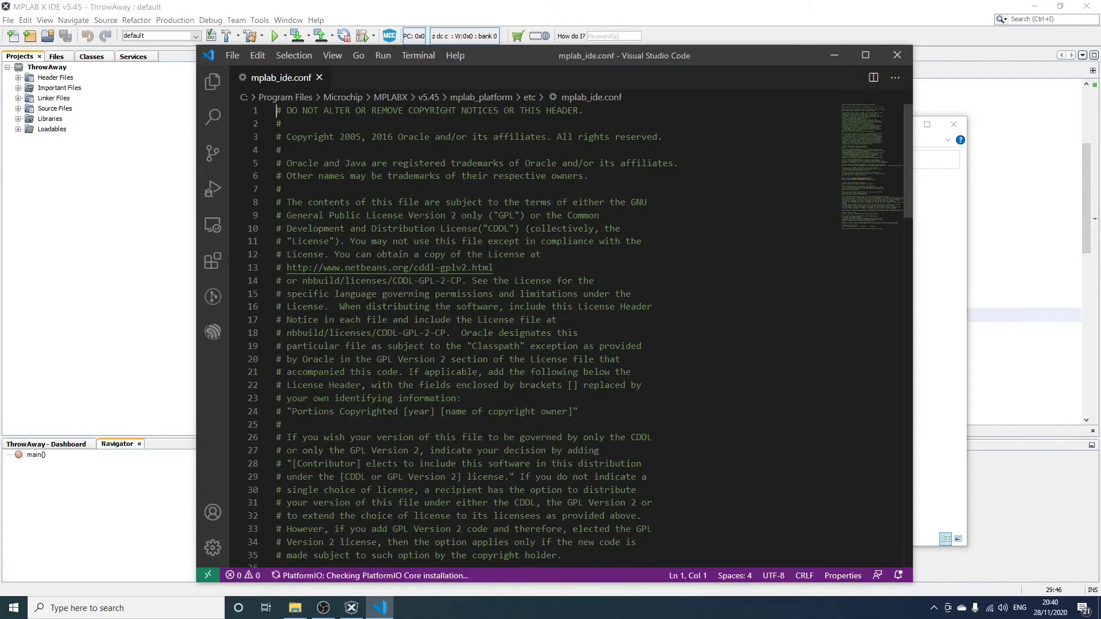
Append --fontsize 16 to default_options in mplab_ide.conf and save with administrator rights
{"action": "scroll", "scroll_direction": "down", "scroll_amount": 3}
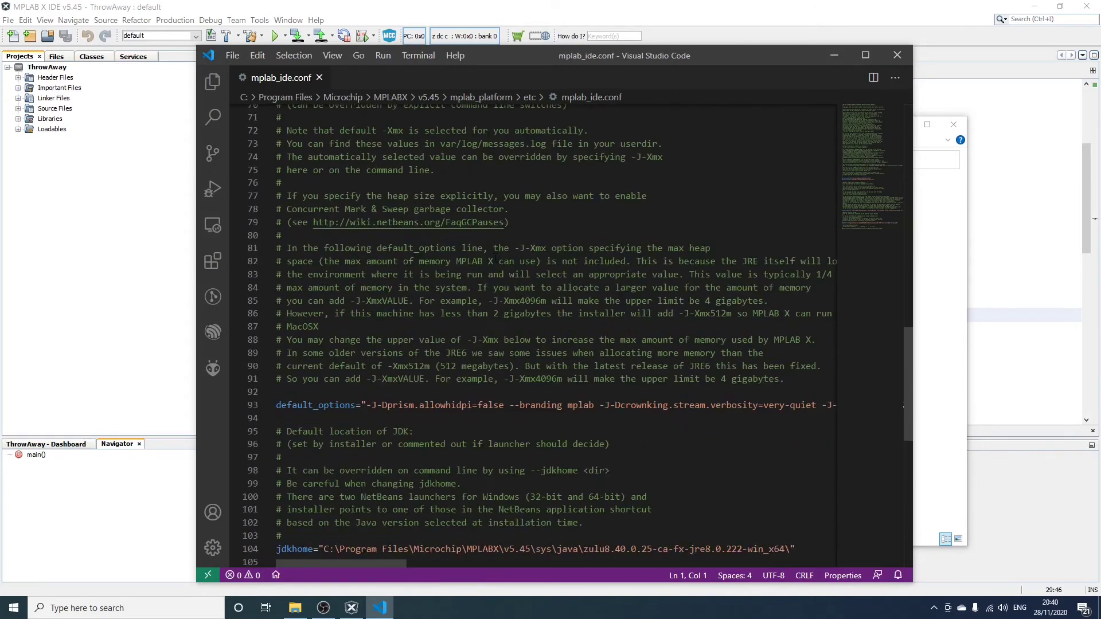
{"action": "scroll", "scroll_direction": "down", "scroll_amount": 3}
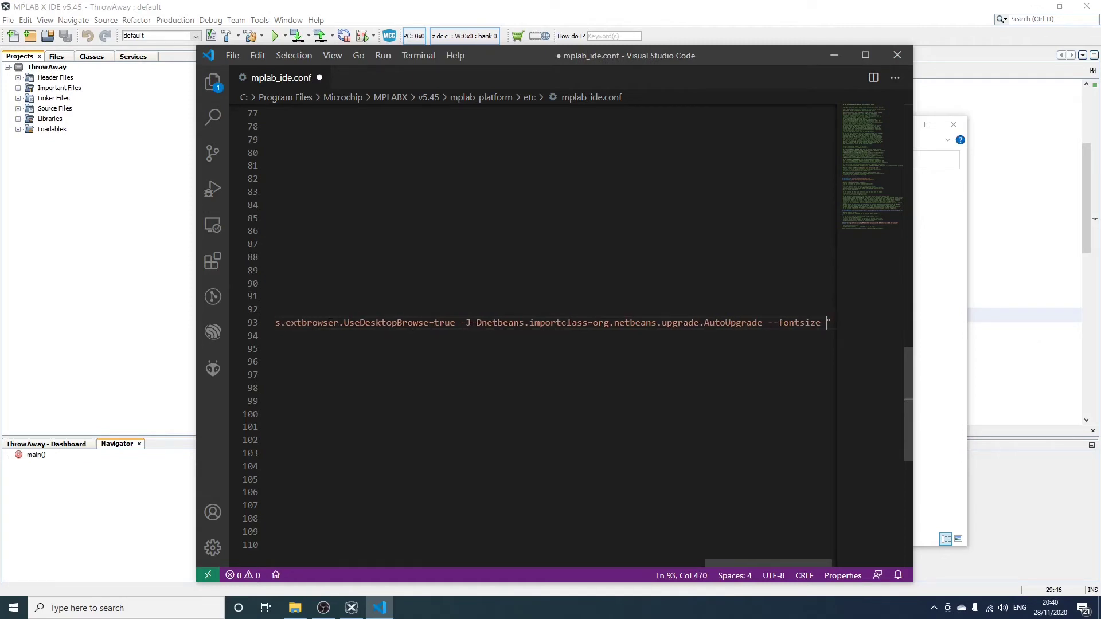
{"action": "type", "text": "16"}
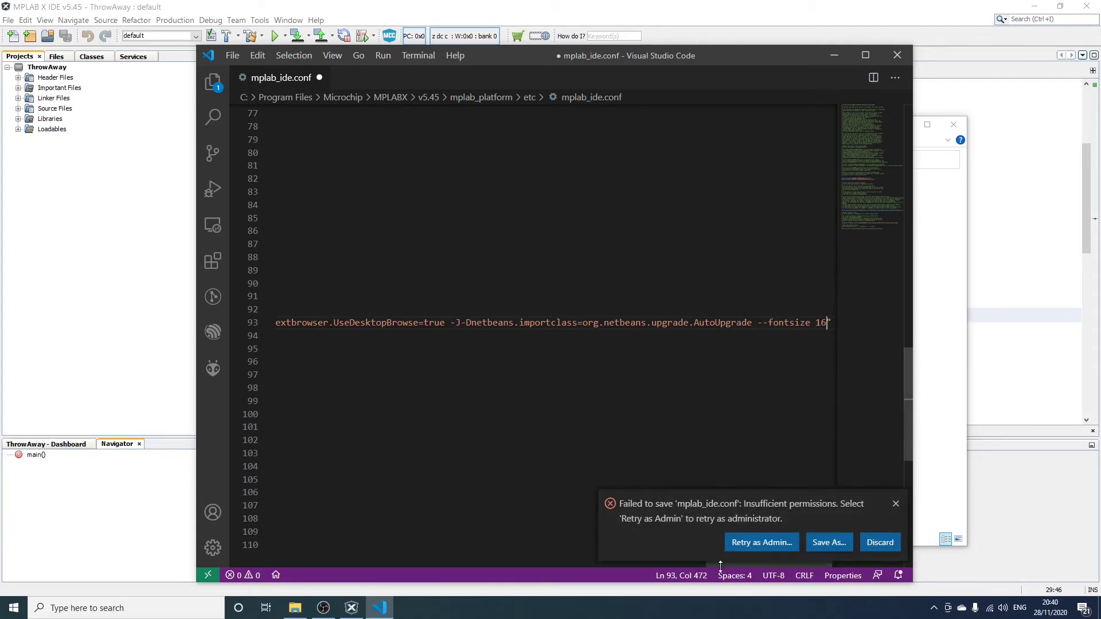
{"action": "left_click", "coordinate": [896, 503]}
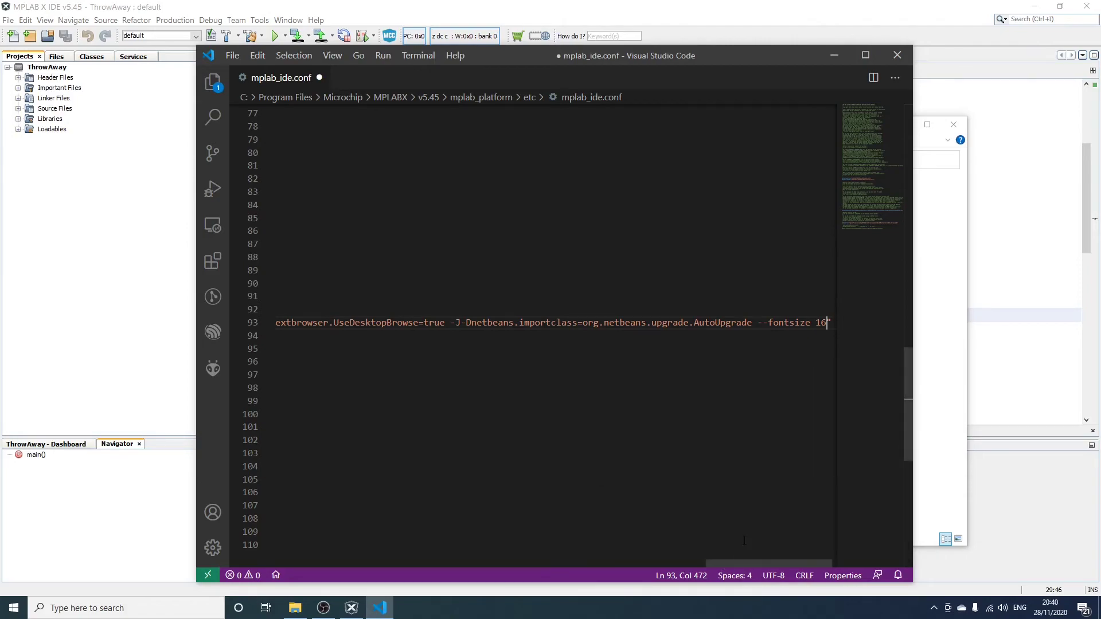
{"action": "key", "text": "ctrl+s"}
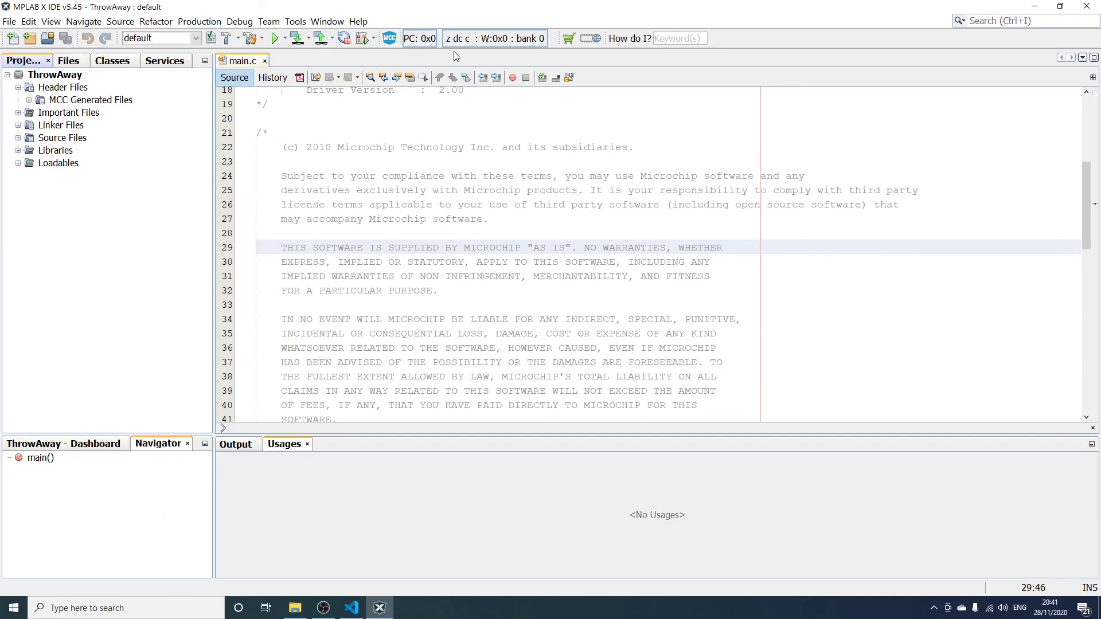
{"action": "mouse_move", "coordinate": [722, 119]}
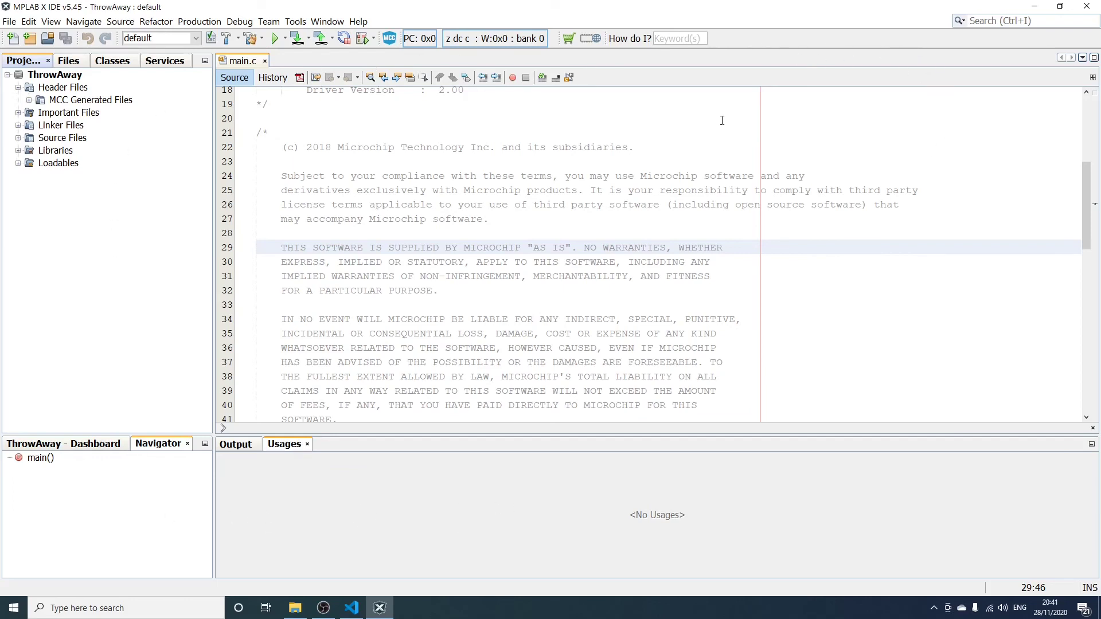
{"action": "mouse_move", "coordinate": [568, 223]}
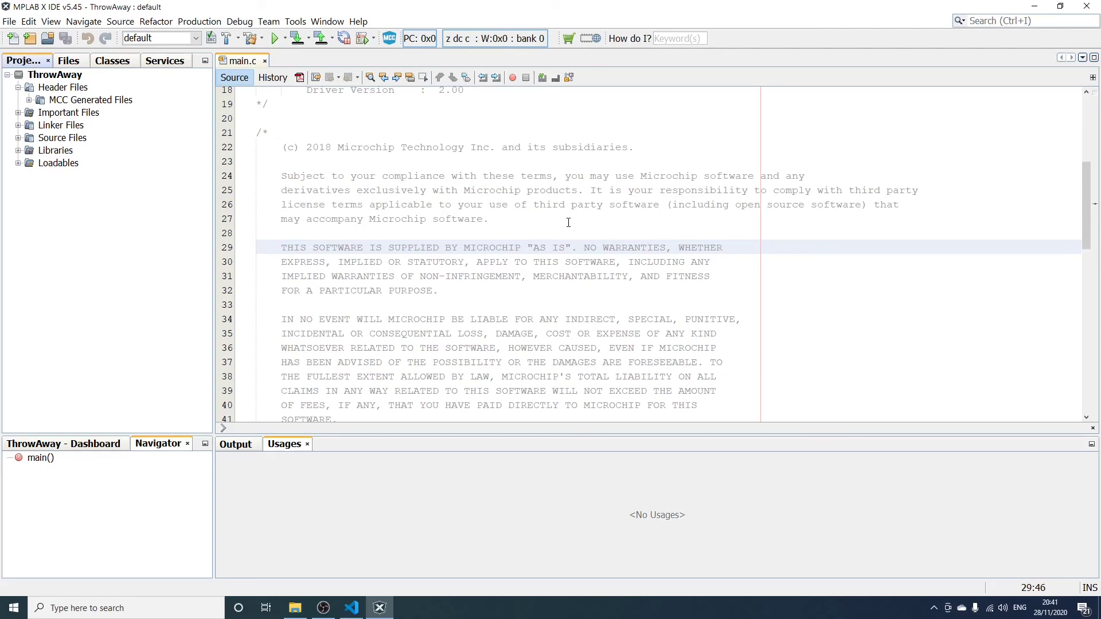